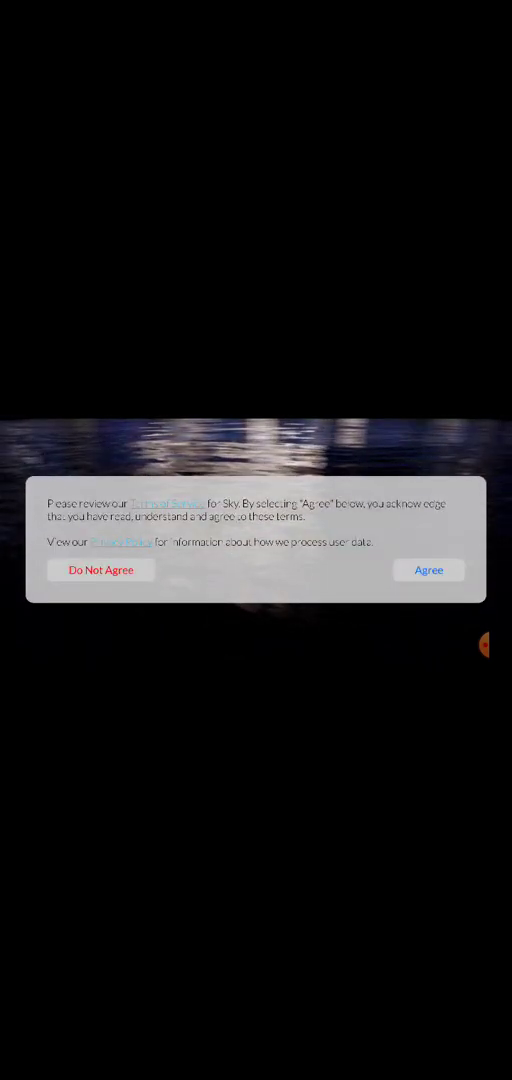
{"action": "left_click", "coordinate": [428, 569]}
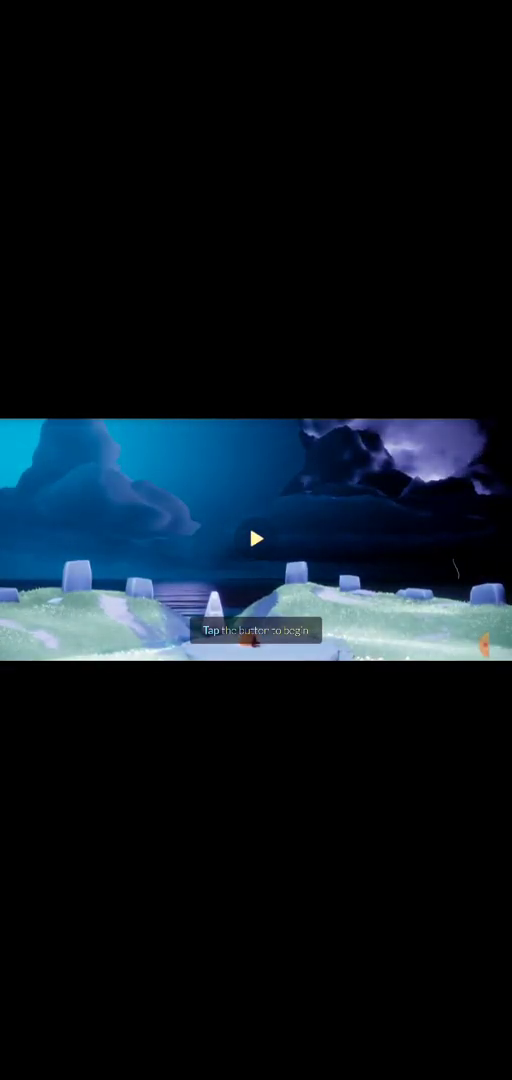
{"action": "left_click", "coordinate": [256, 539]}
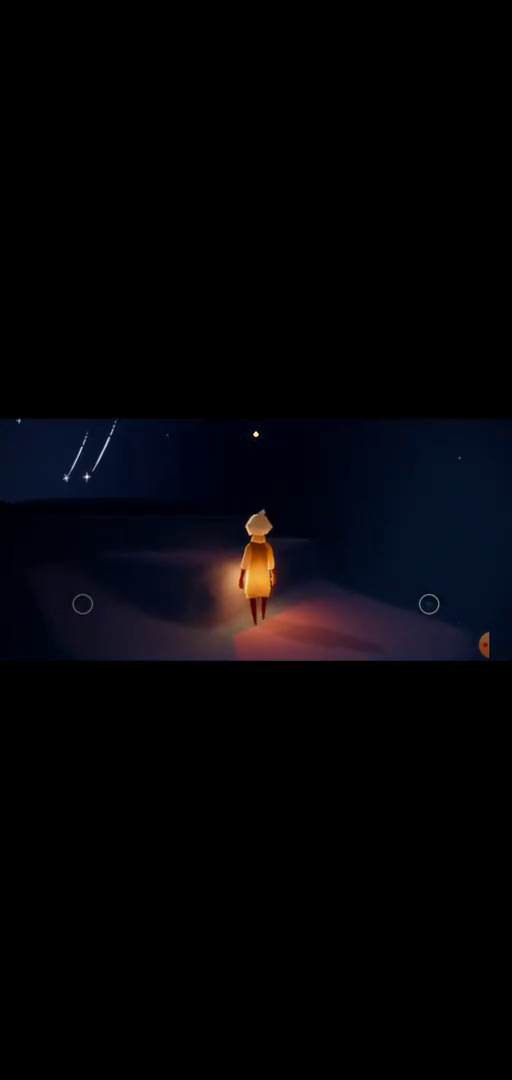
{"action": "left_click", "coordinate": [82, 604]}
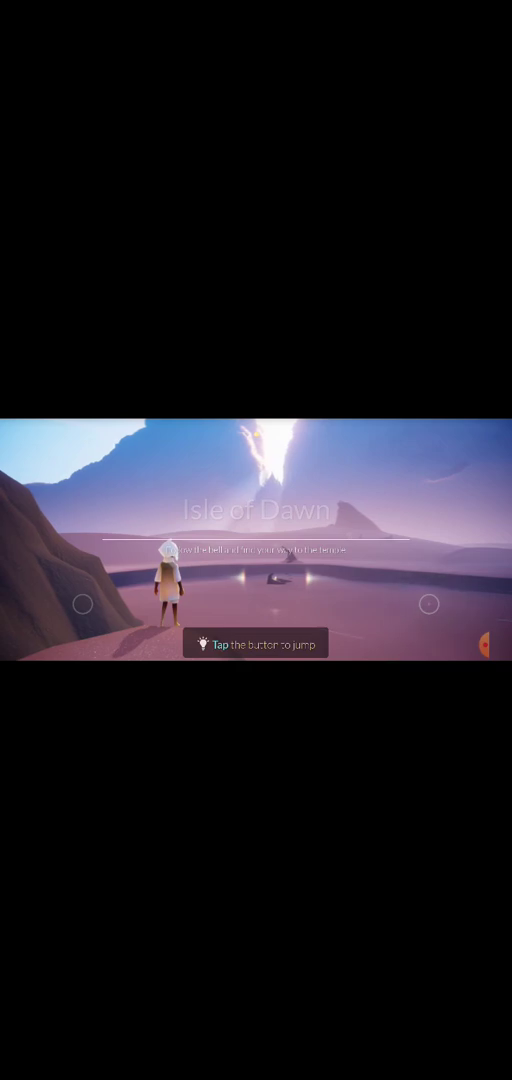
{"action": "left_click", "coordinate": [429, 603]}
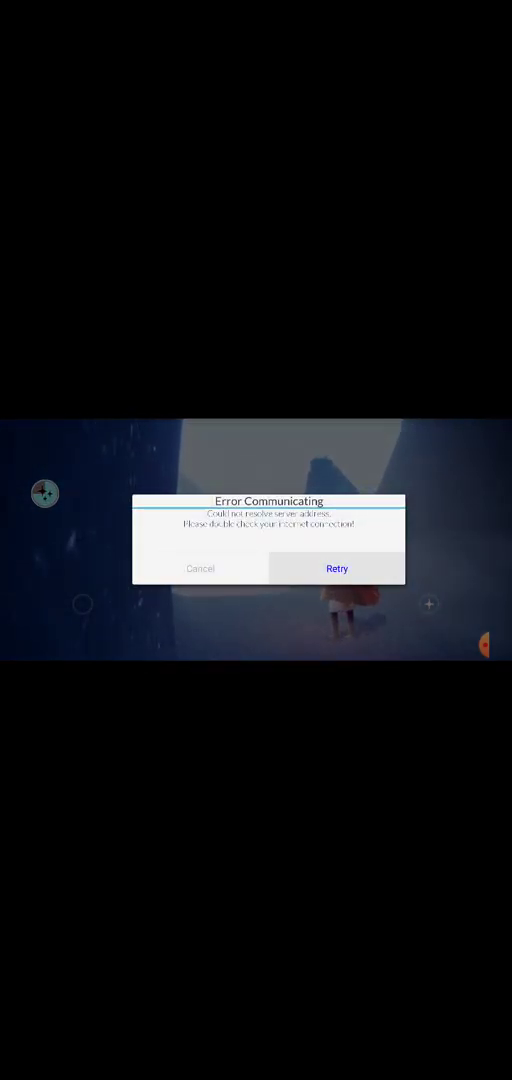
{"action": "left_click", "coordinate": [337, 568]}
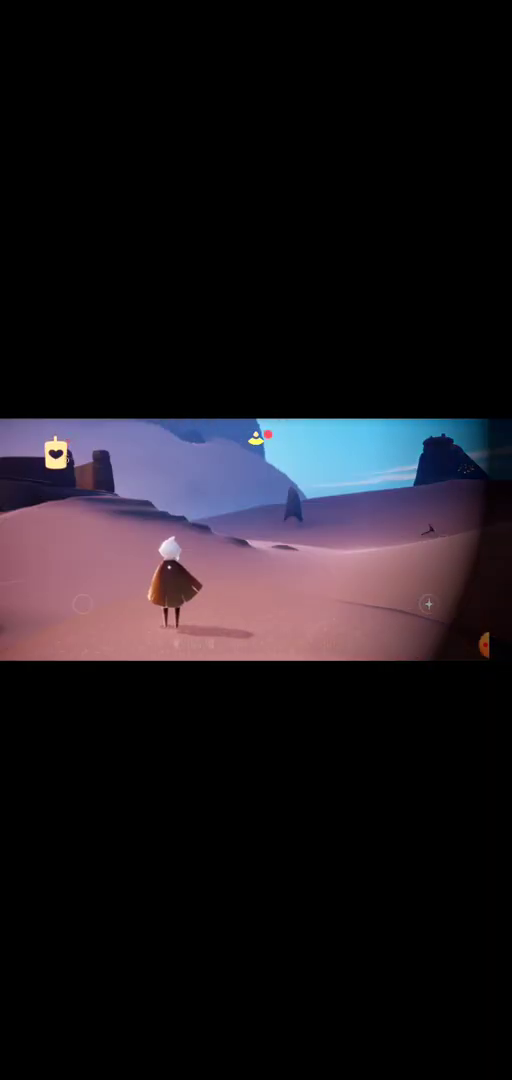
{"action": "left_click", "coordinate": [55, 454]}
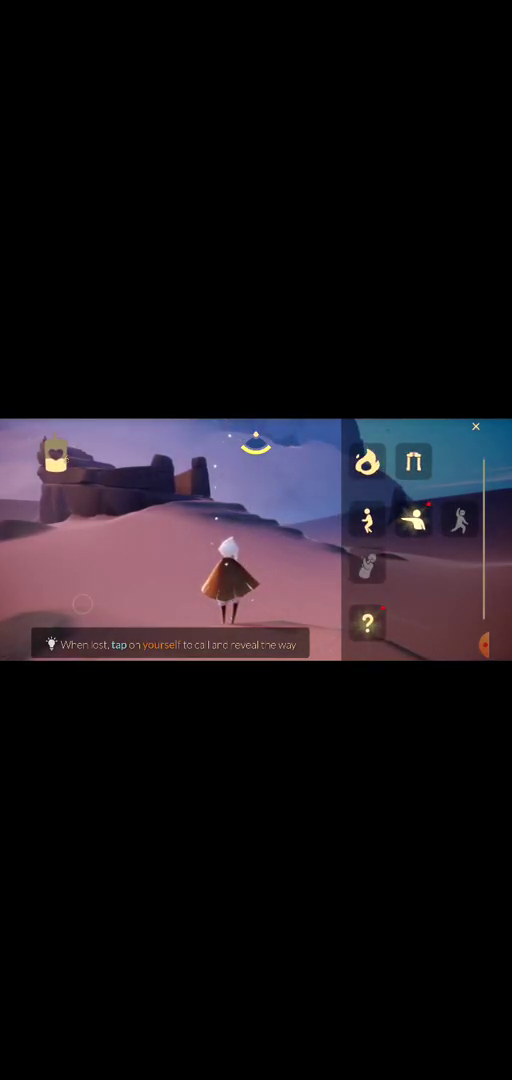
{"action": "left_click", "coordinate": [232, 580]}
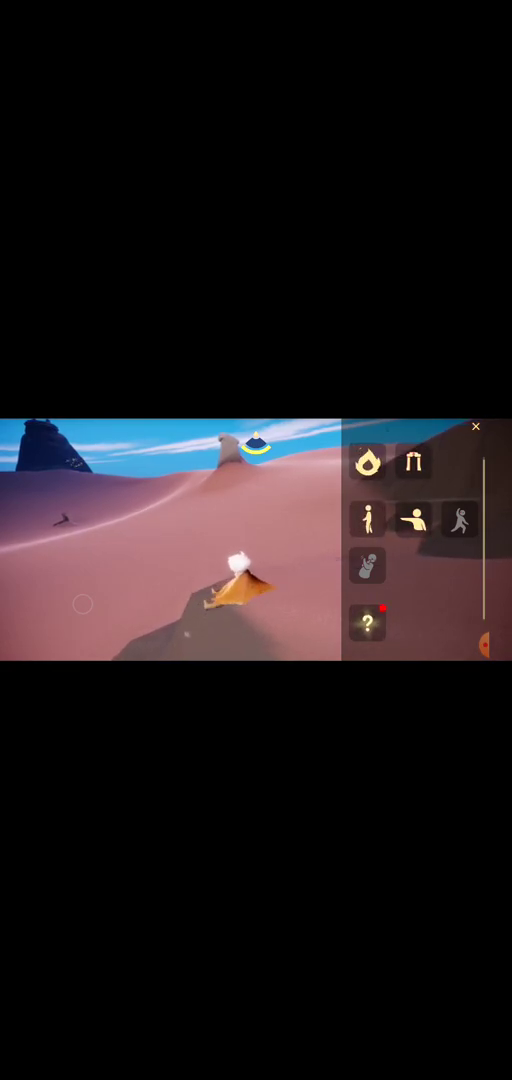
{"action": "left_click", "coordinate": [368, 623]}
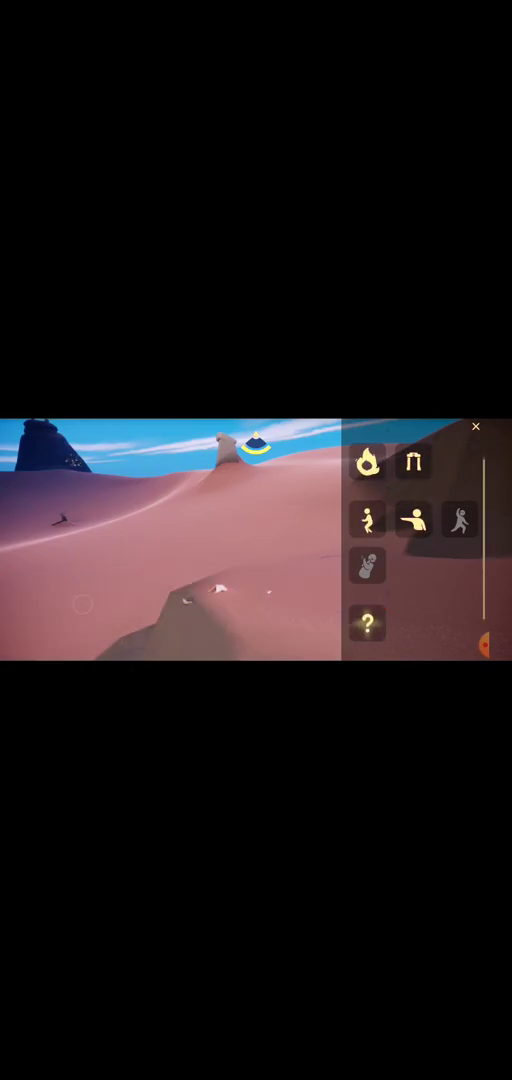
{"action": "left_click", "coordinate": [476, 428]}
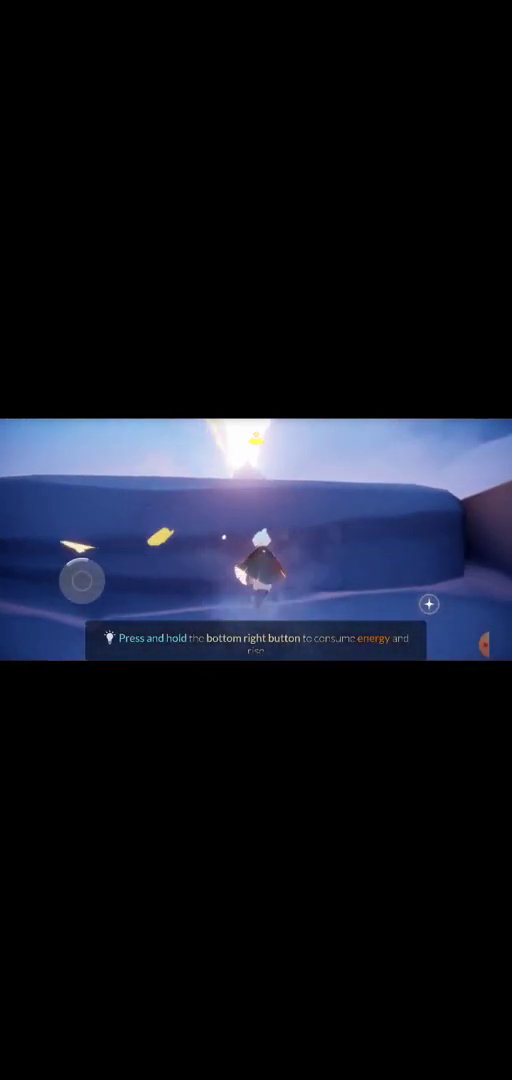
{"action": "left_click", "coordinate": [428, 603]}
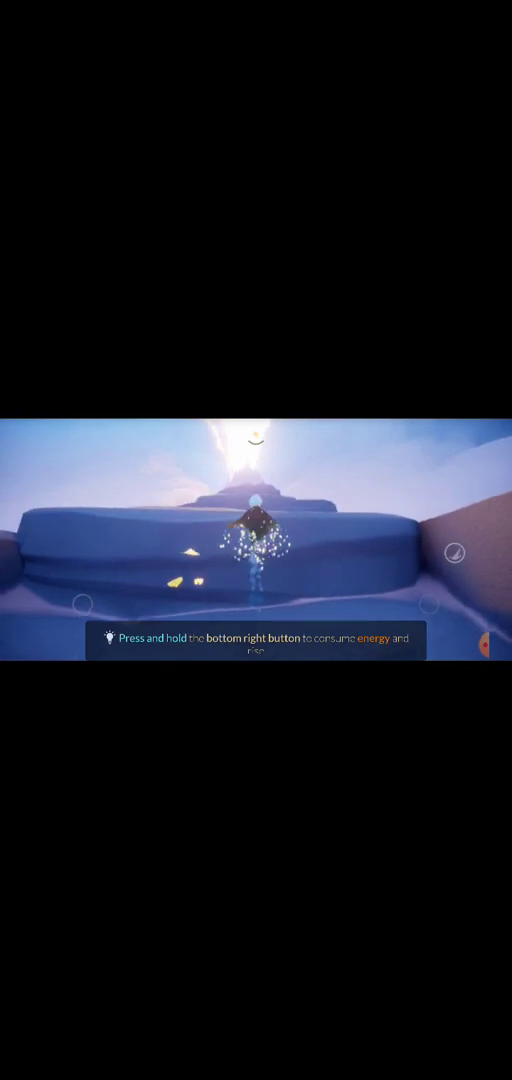
{"action": "left_click", "coordinate": [485, 640]}
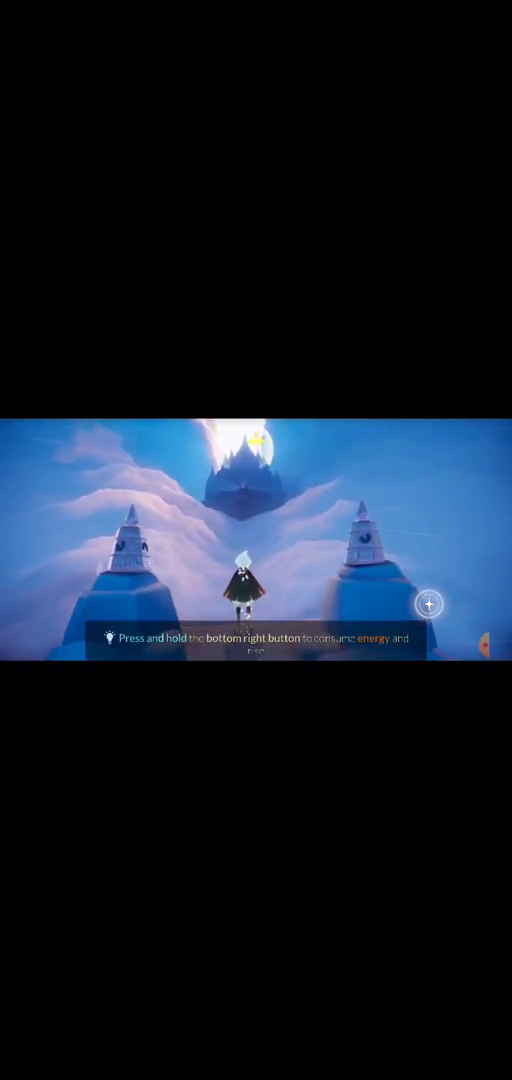
{"action": "left_click", "coordinate": [429, 604]}
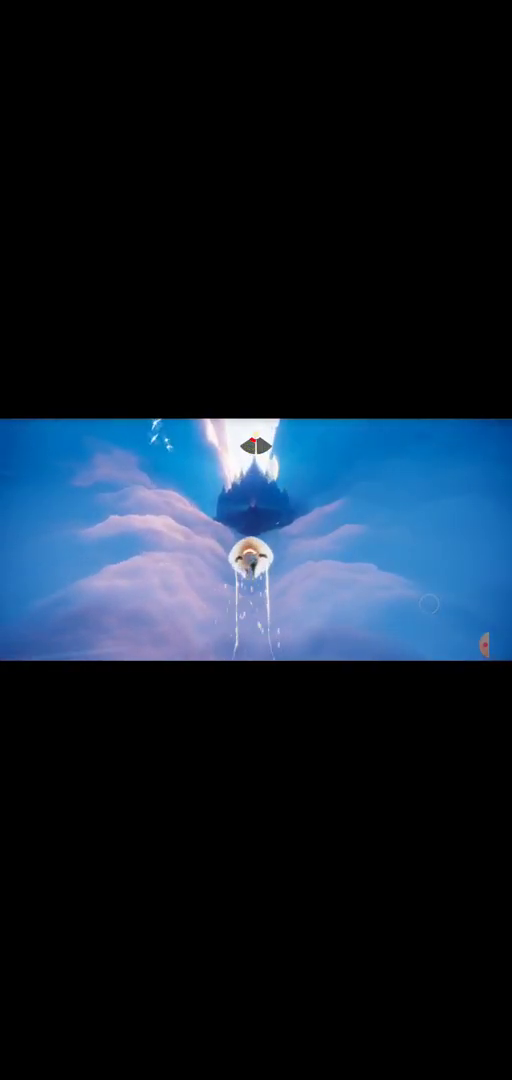